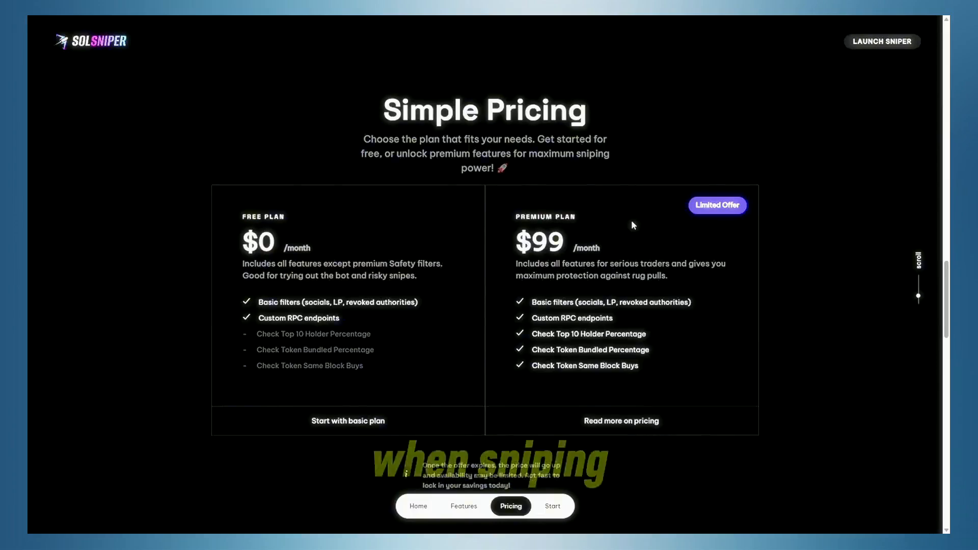
Return from the Pricing plans to the Solana Sniper Reinvented hero section.
scroll("down", 3)
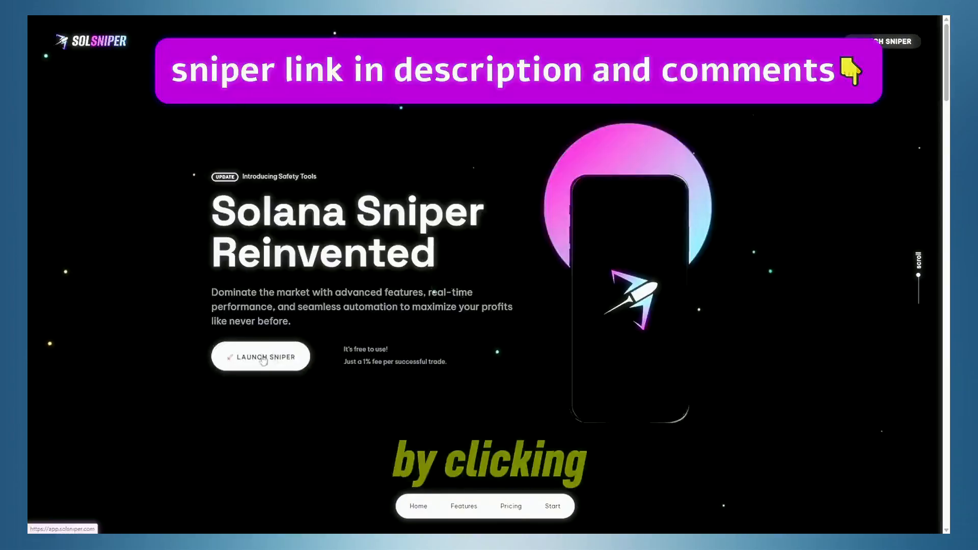
Launch the sniper app and review the Wallet tab with SOL/WSOL balances and active subscription.
left_click(261, 357)
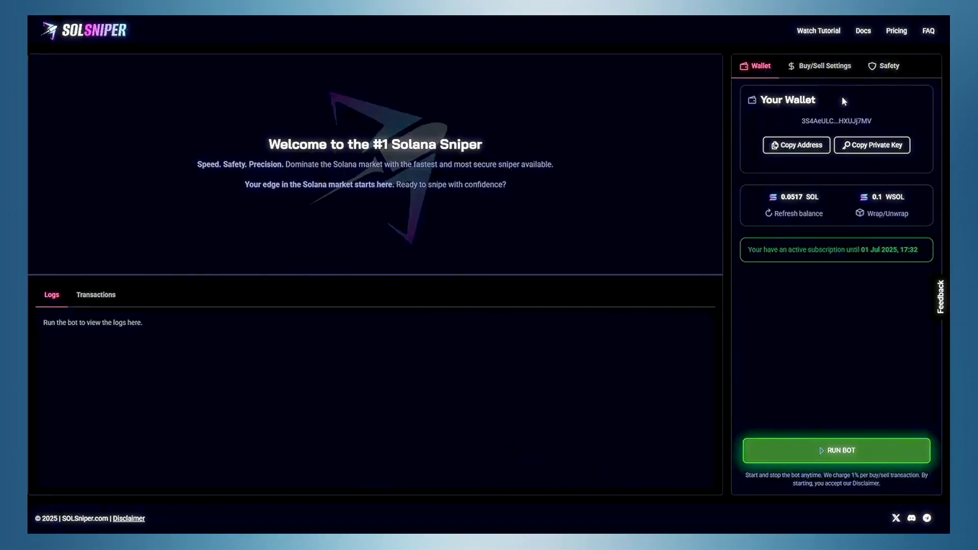
key("/")
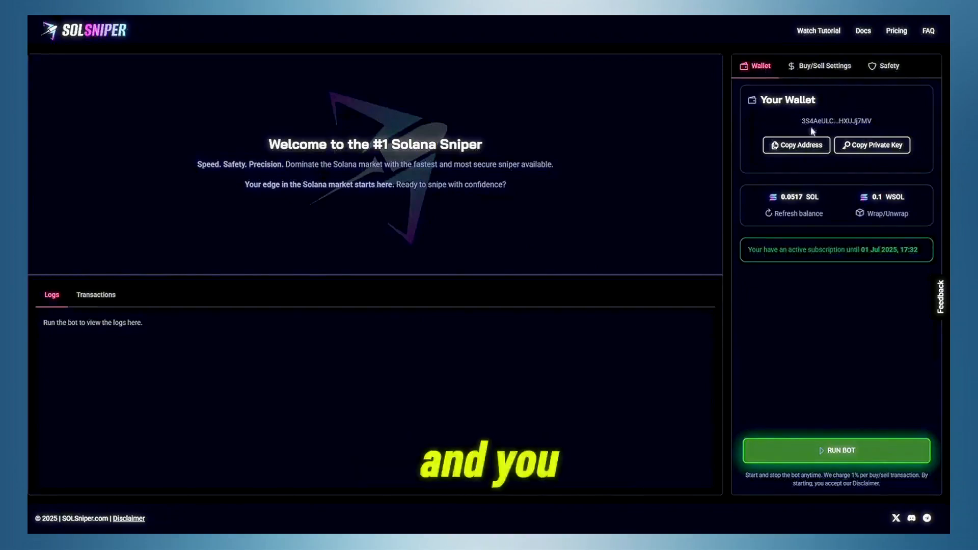
left_click(795, 145)
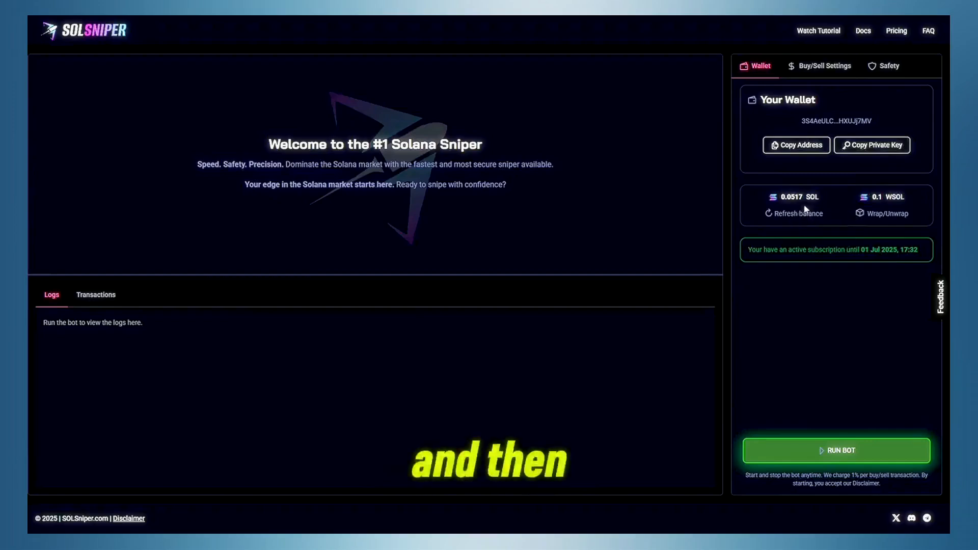
mouse_move(885, 213)
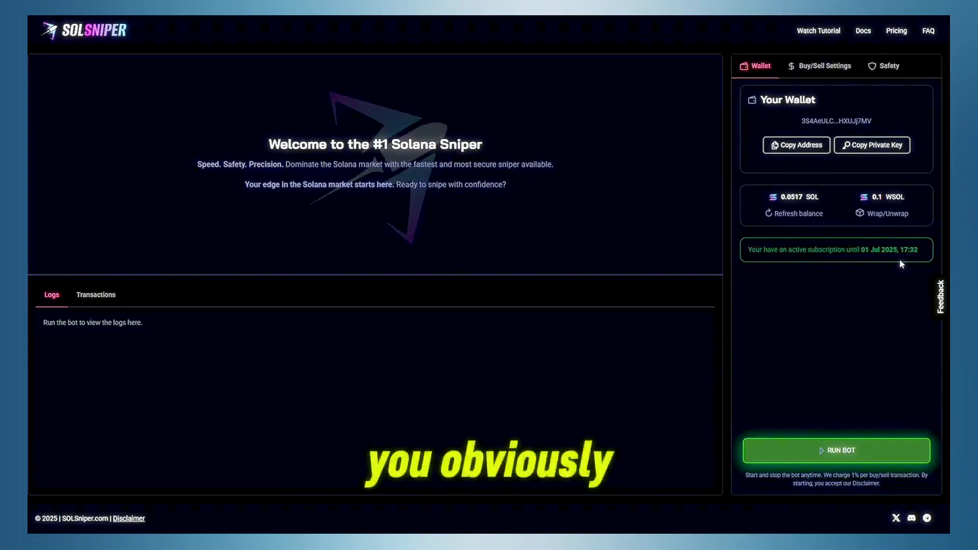
Review buy 0.02 per snipe with 20% take profit and stop loss, custom RPC off, then show Safety.
left_click(823, 66)
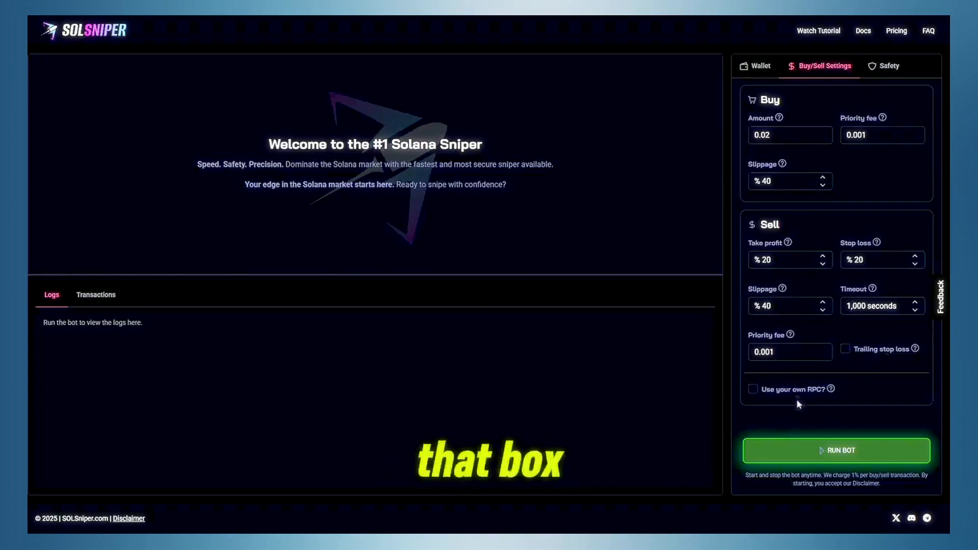
left_click(752, 388)
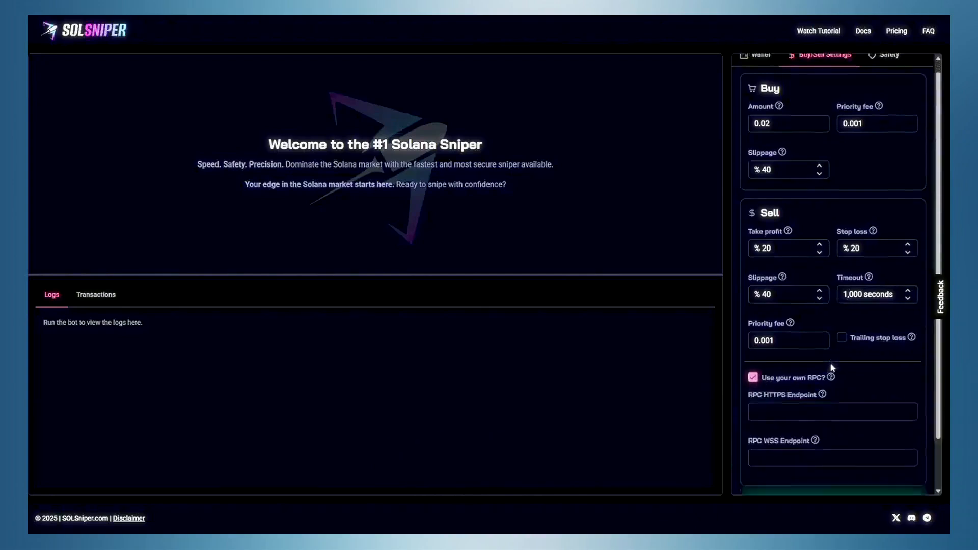
scroll("down", 3)
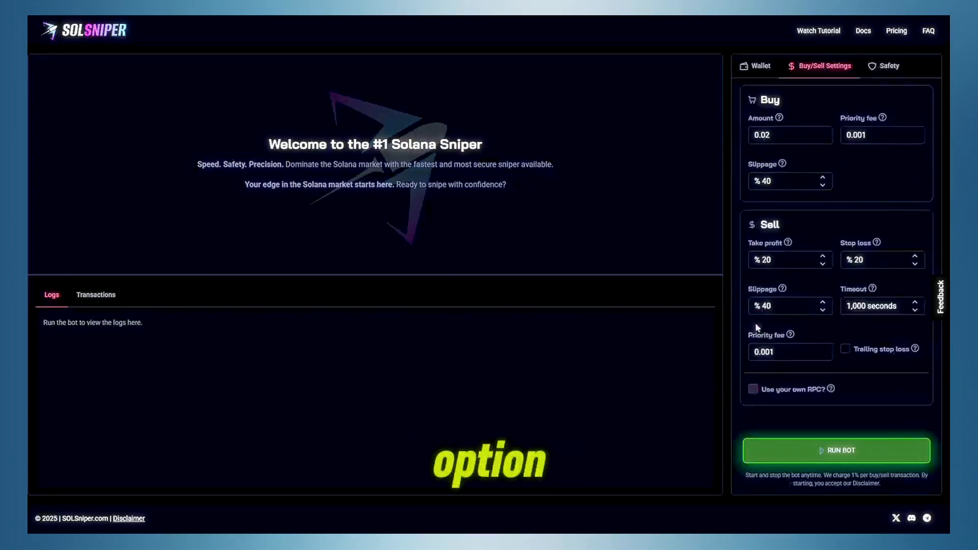
left_click(884, 65)
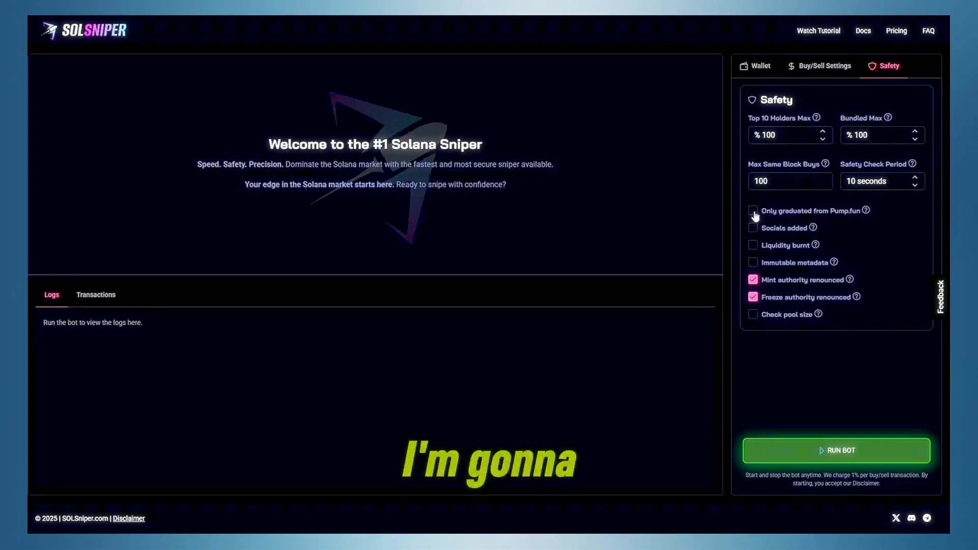
Enable 'Only graduated from Pump.fun' alongside mint and freeze authority checks.
left_click(753, 211)
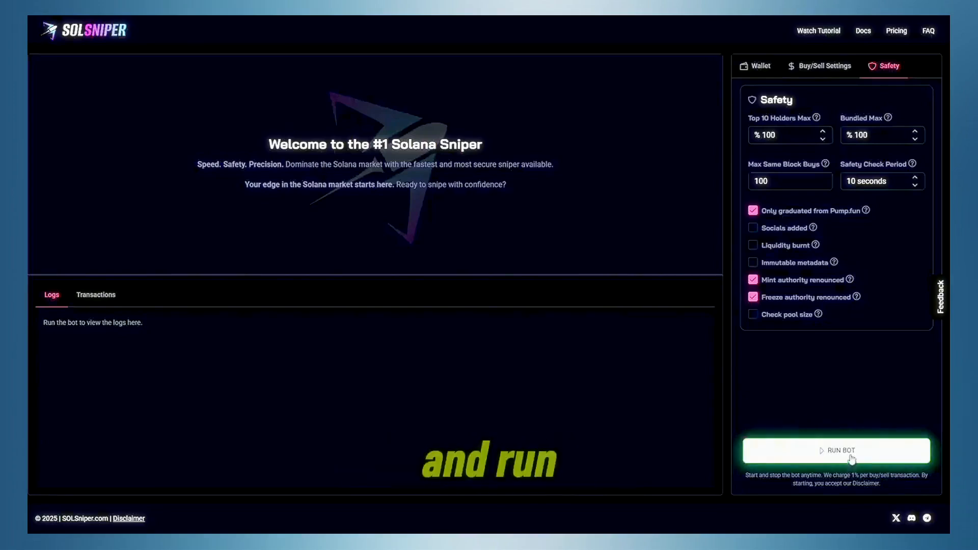
Run the bot until it buys and sells at take profit for about 25%, then stop it.
left_click(836, 450)
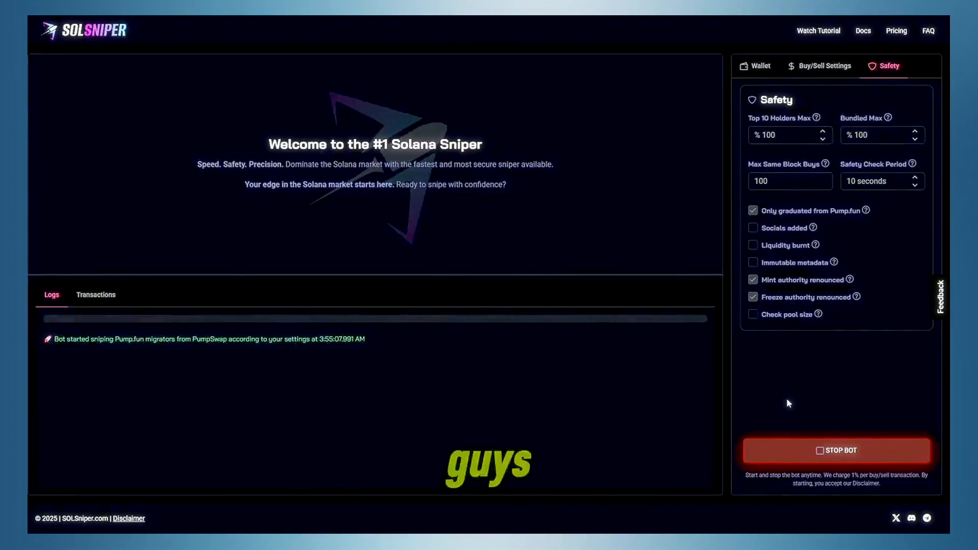
left_click(824, 65)
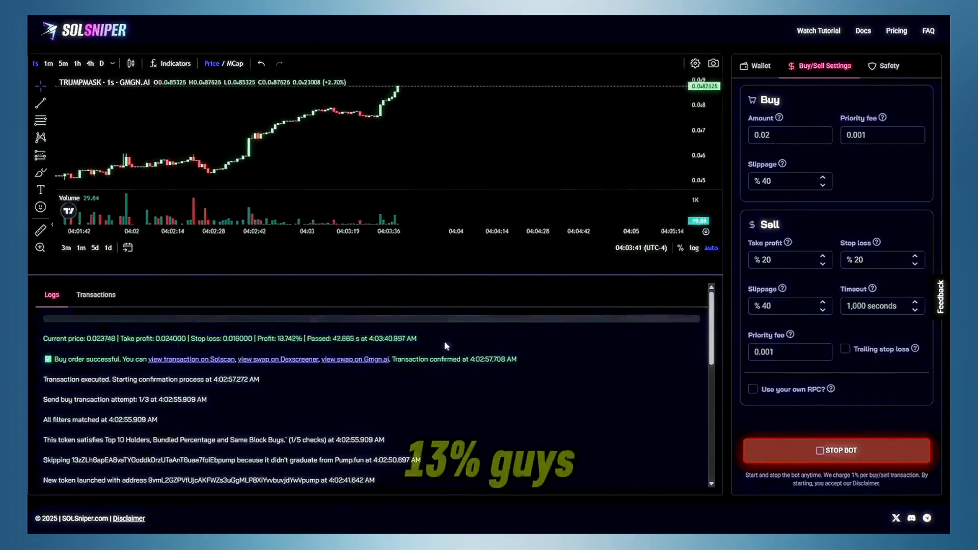
mouse_move(500, 353)
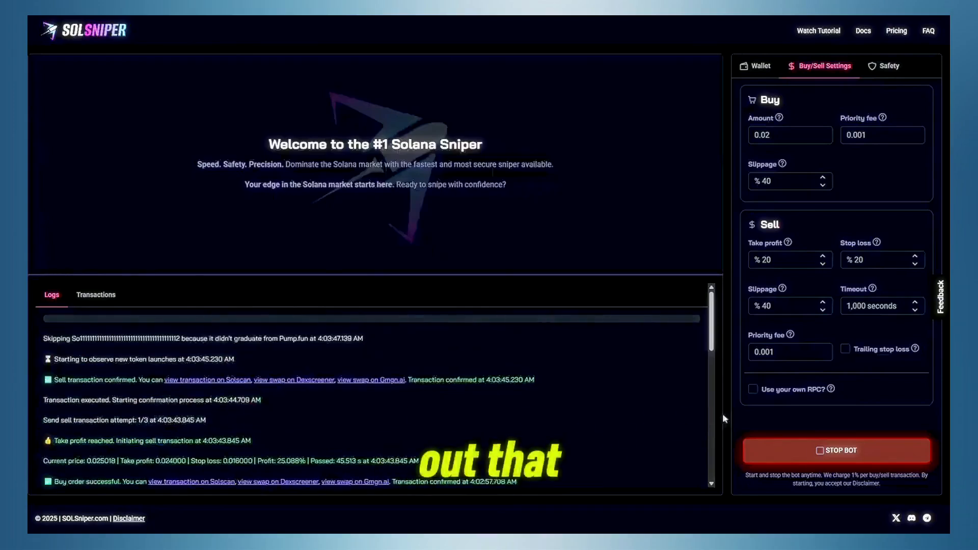
left_click(836, 451)
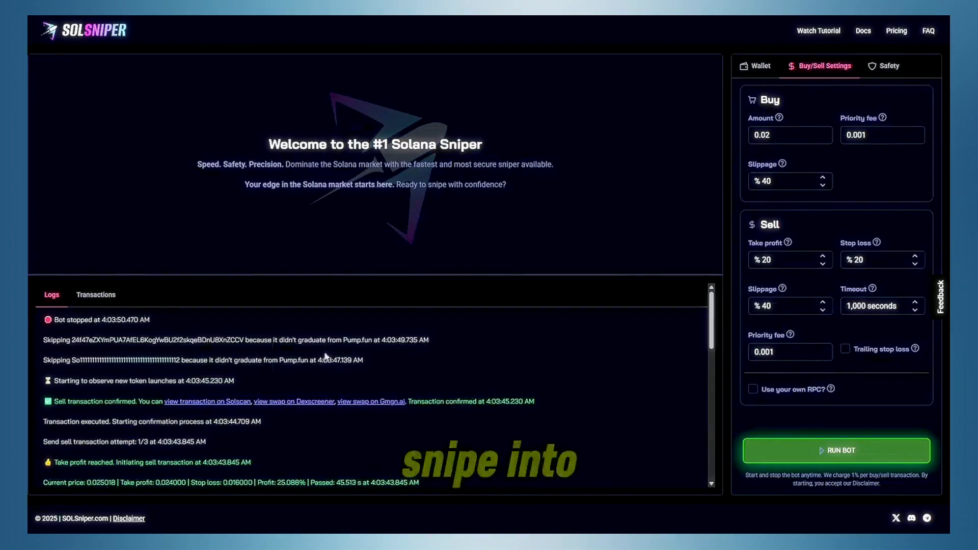
Lower take profit to 15% and complete a run selling at about 15% before stopping.
scroll("down", 3)
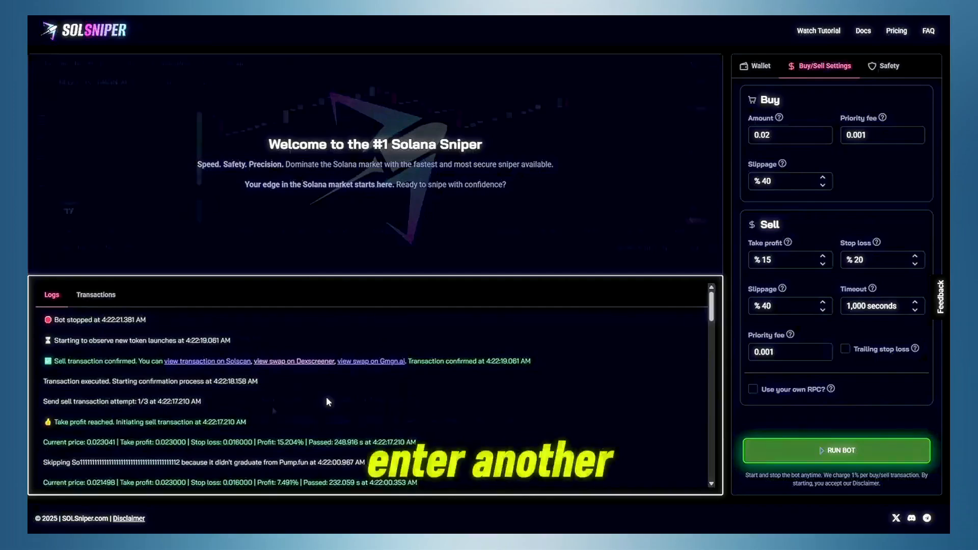
With take profit at 10%, run the bot through an ~18% take-profit sell and stop it.
left_click(836, 451)
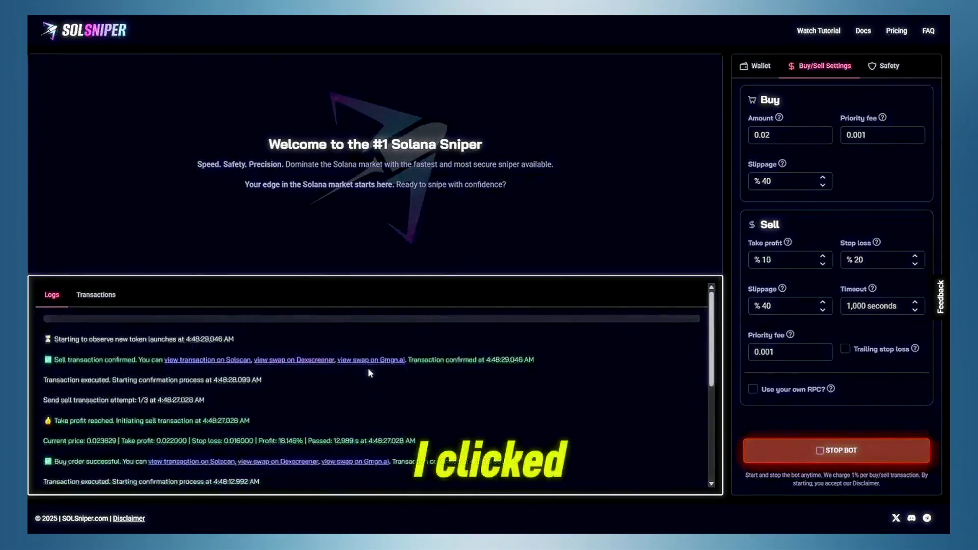
scroll("down", 3)
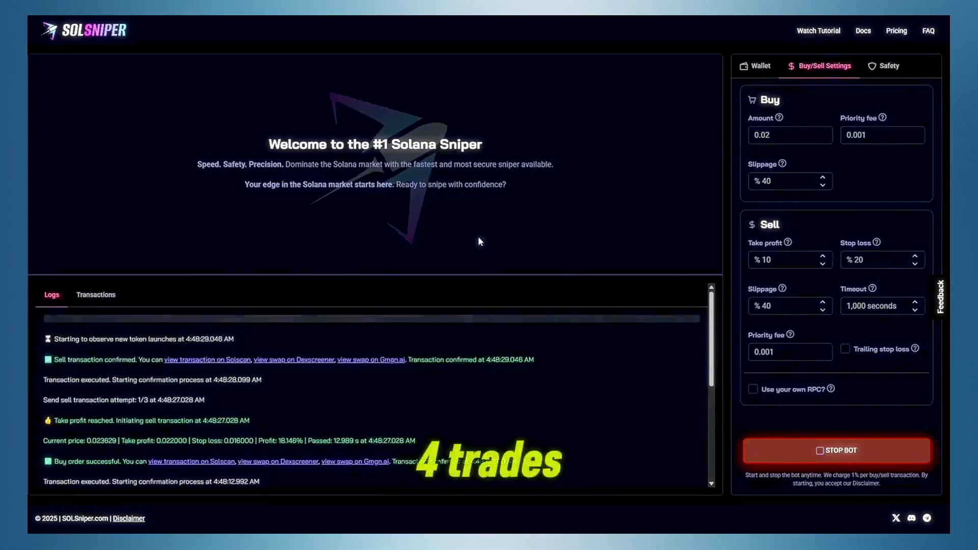
left_click(836, 450)
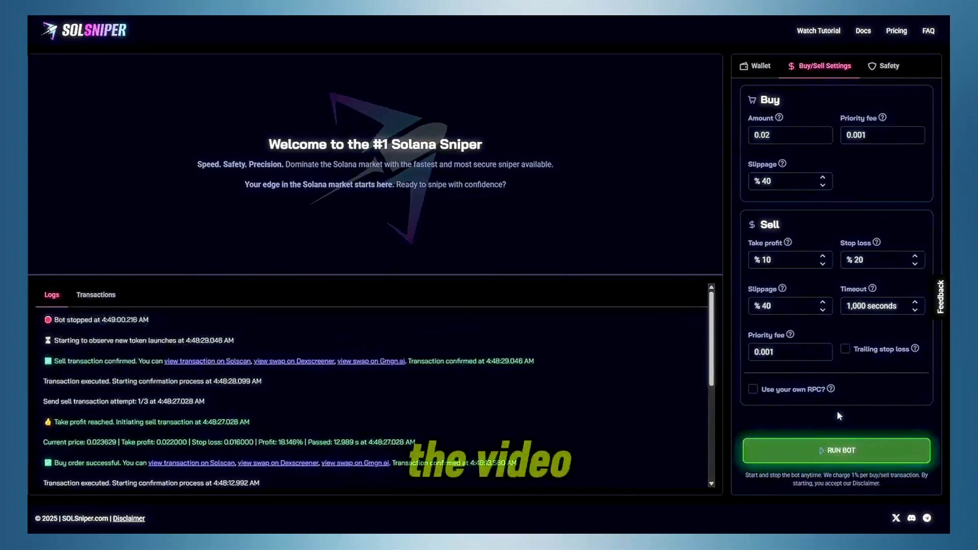